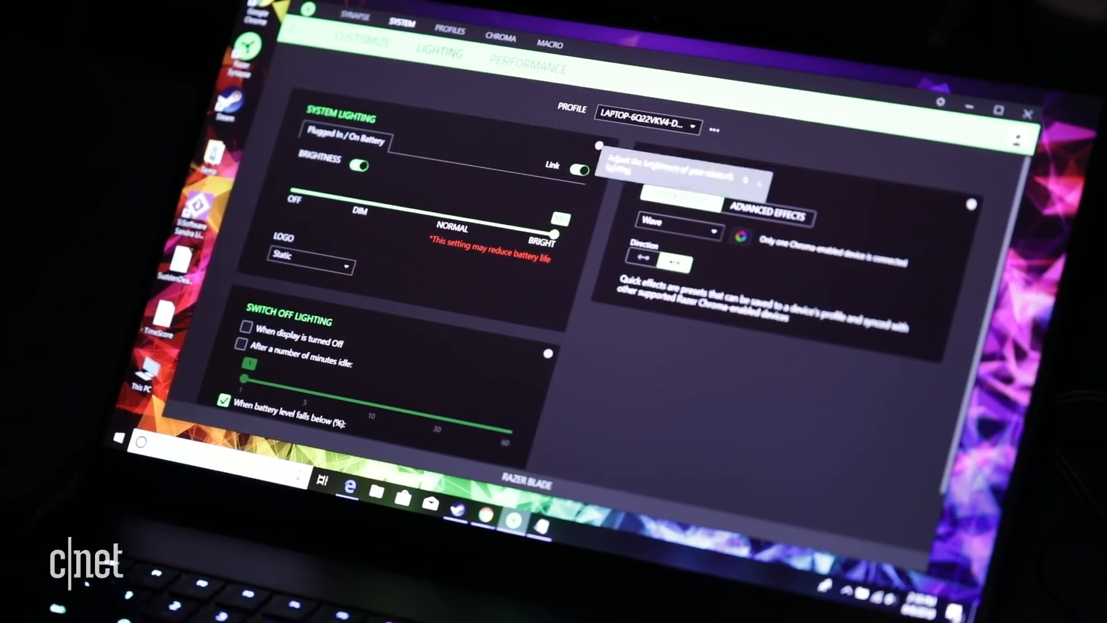
# - Show the Customize page with keyboard preview, gaming mode off and function keys primary
pyautogui.click(375, 45)
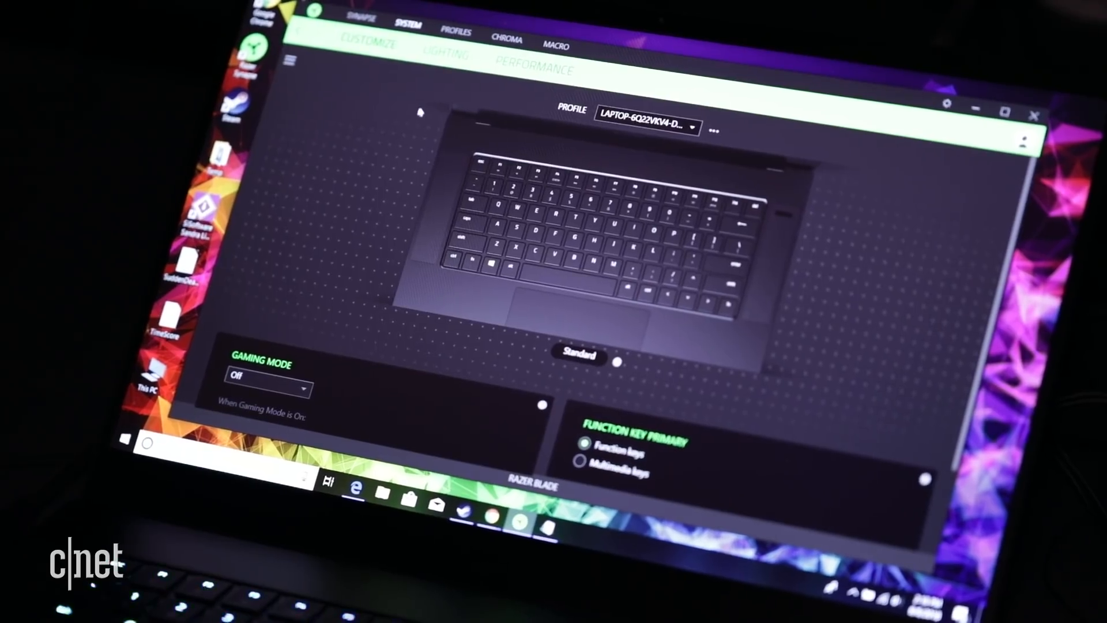